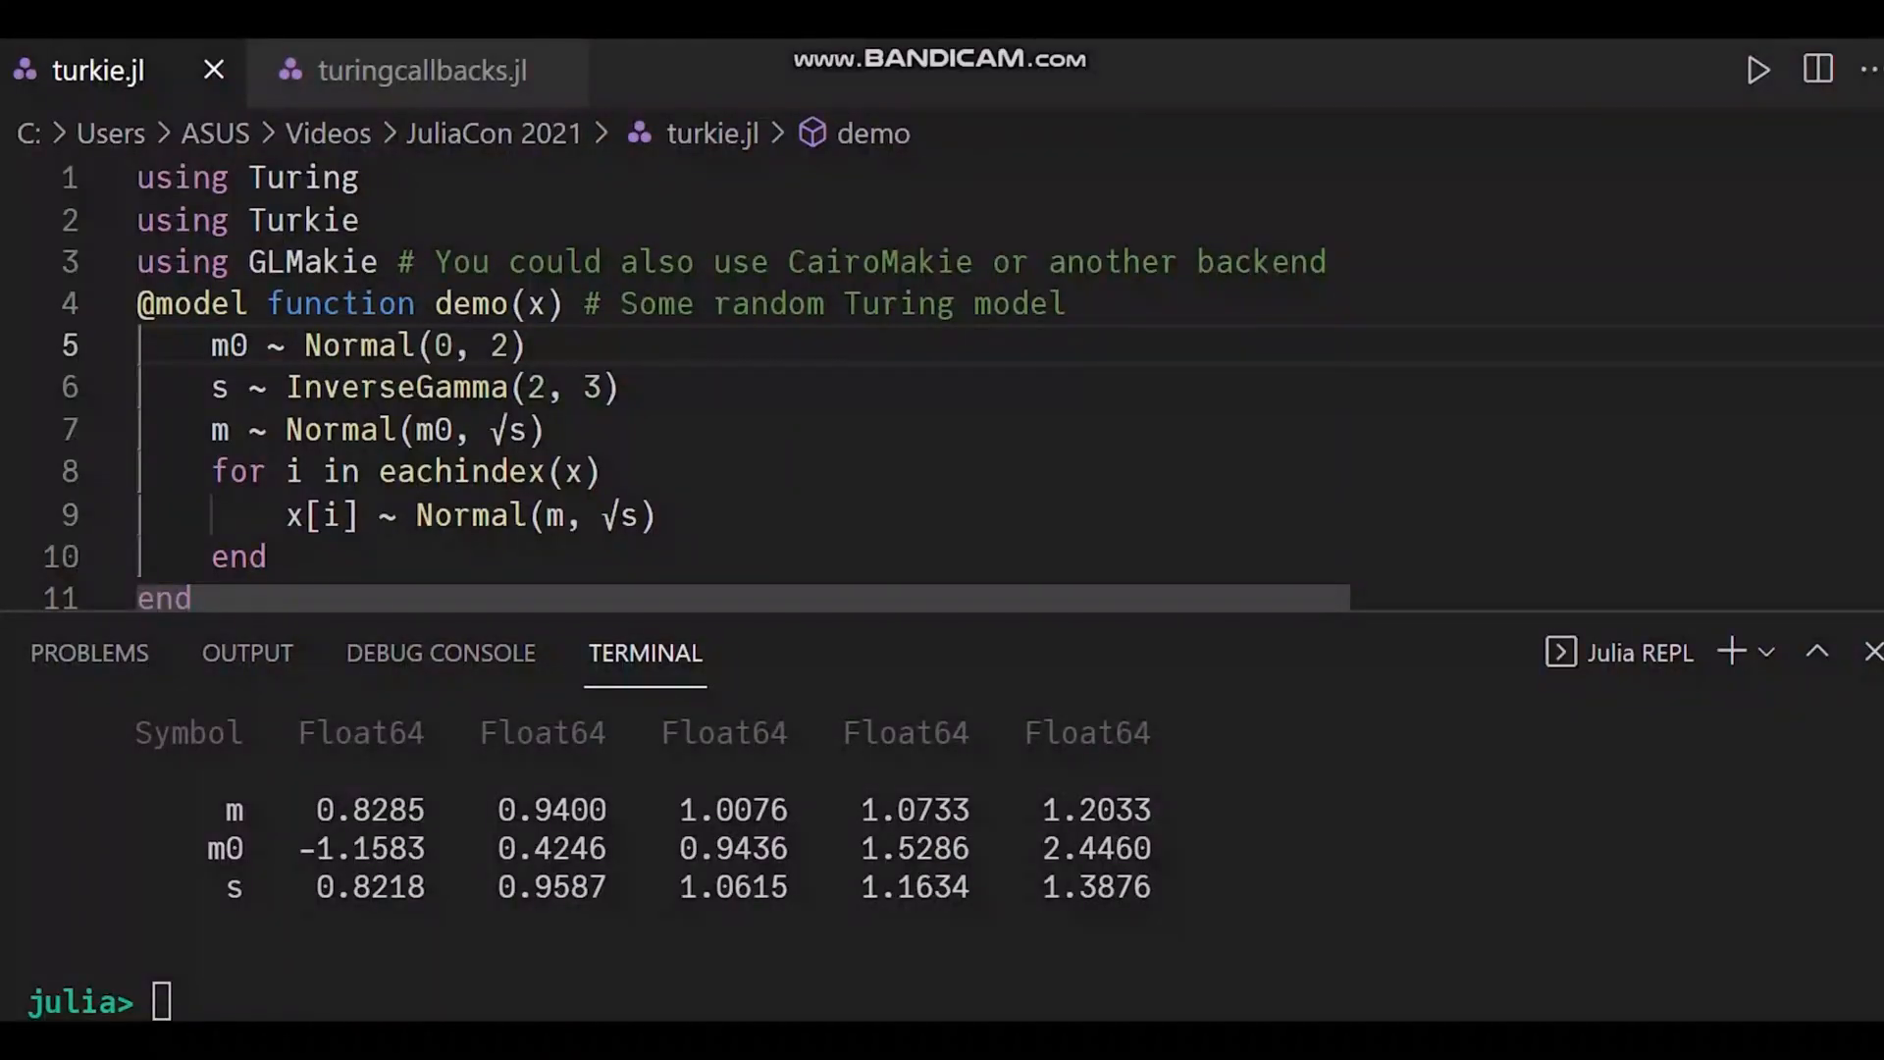
# Evaluate turkie.jl through the sample call with callback = cb, starting live Turkie plots
pyautogui.scroll(-3)
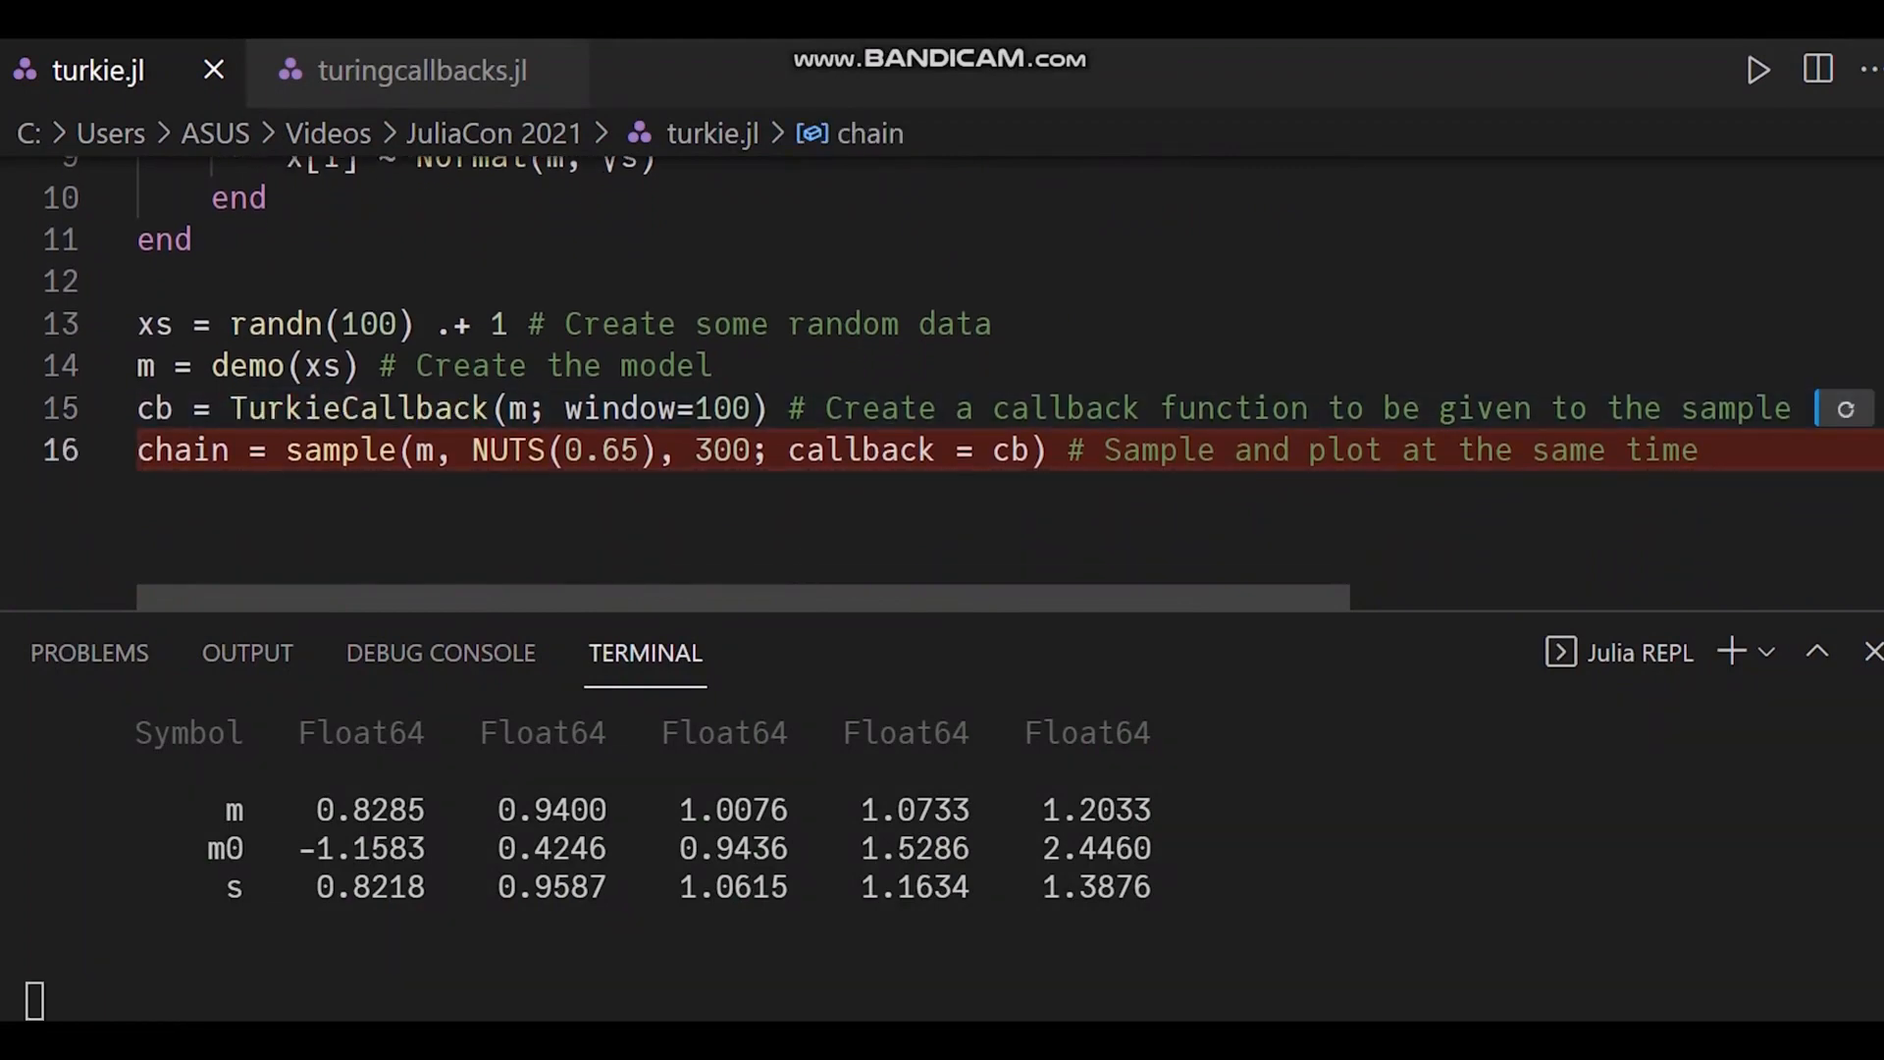
pyautogui.press('alt+tab')
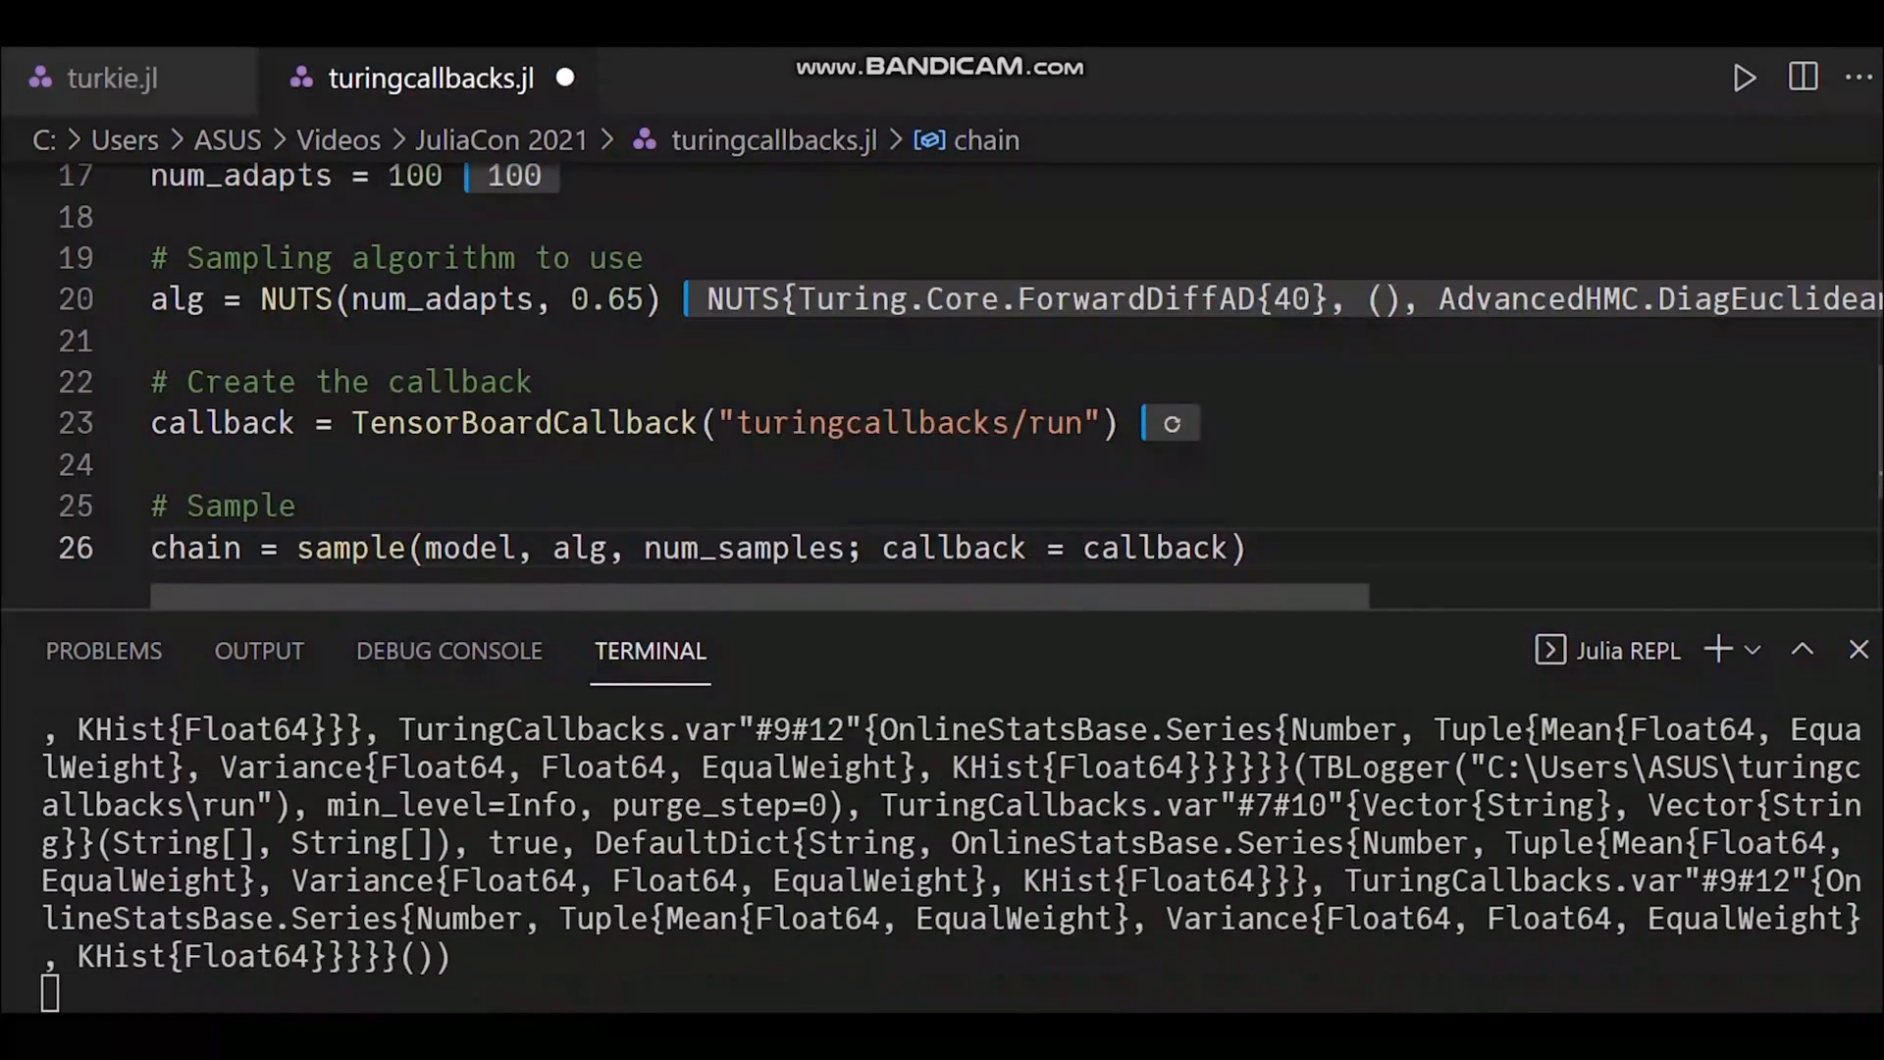
# Run sampling with the TensorBoard callback and view its acceptance-rate and energy scalar charts
pyautogui.press('alt+tab')
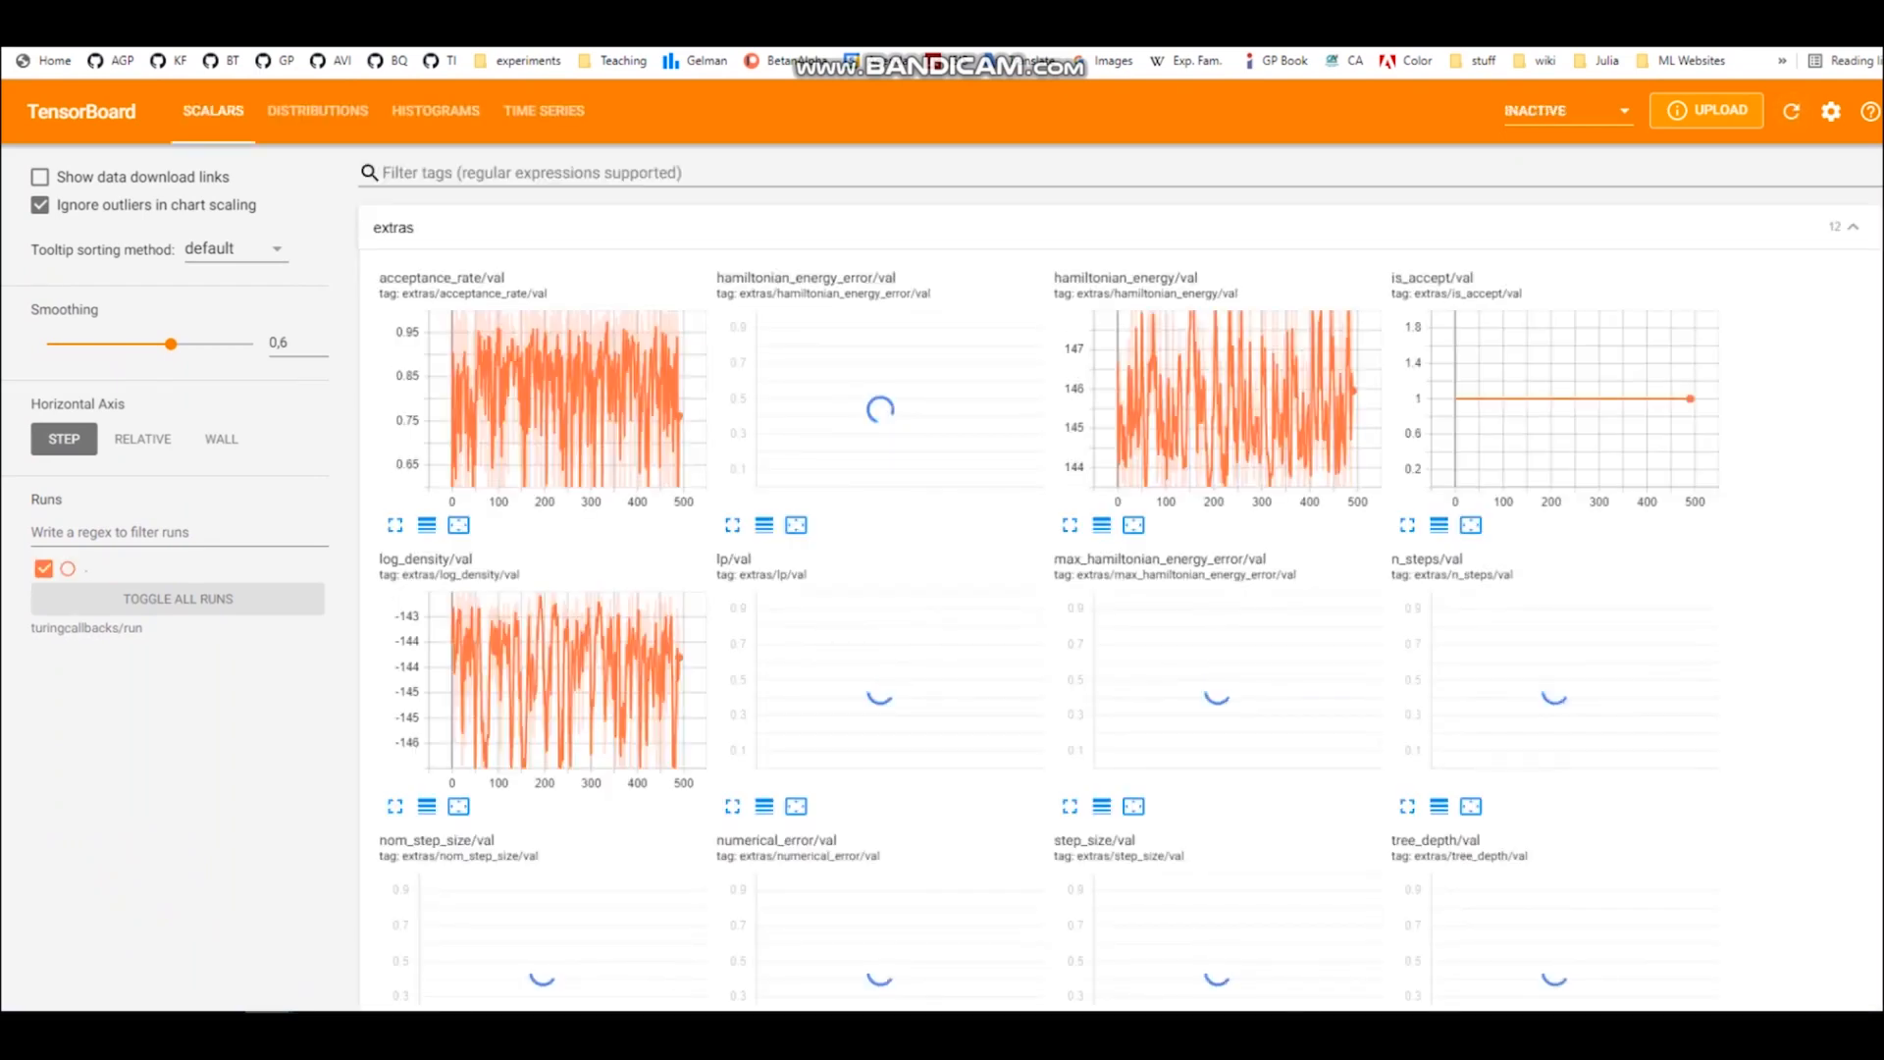
pyautogui.scroll(-3)
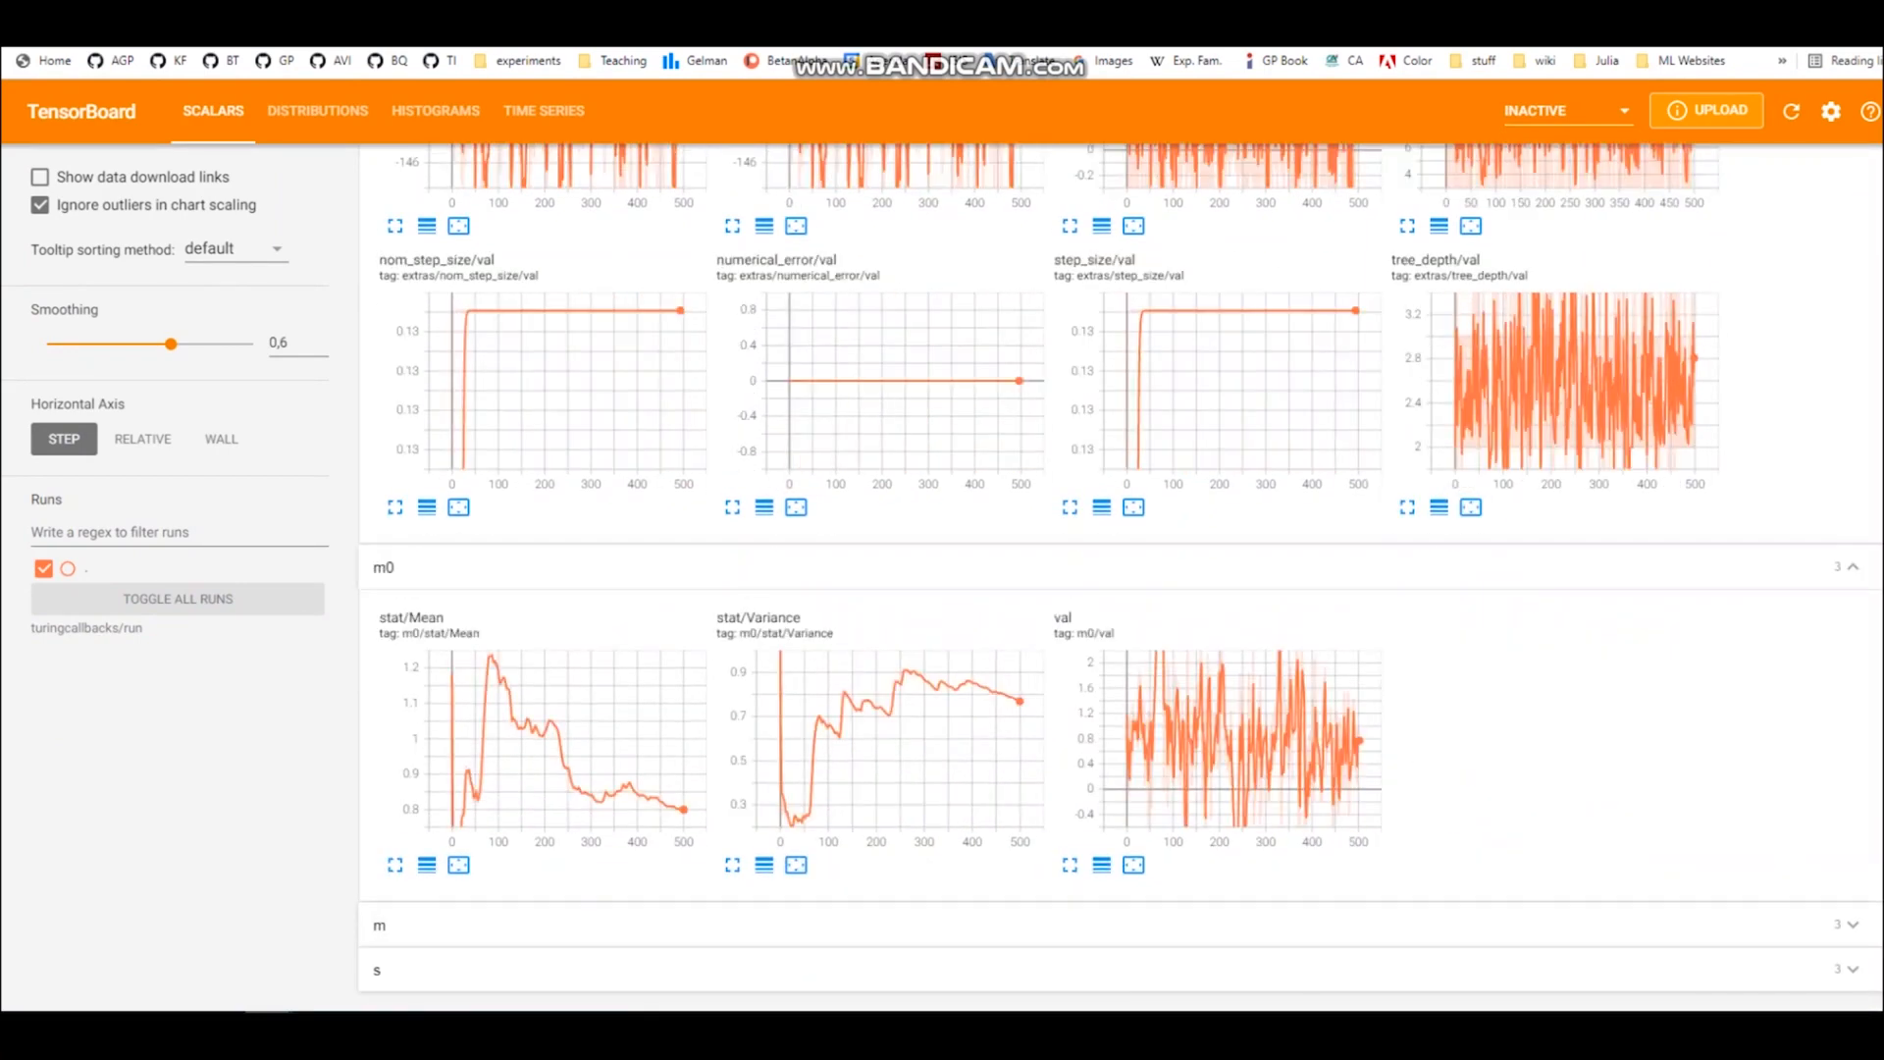
pyautogui.scroll(-3)
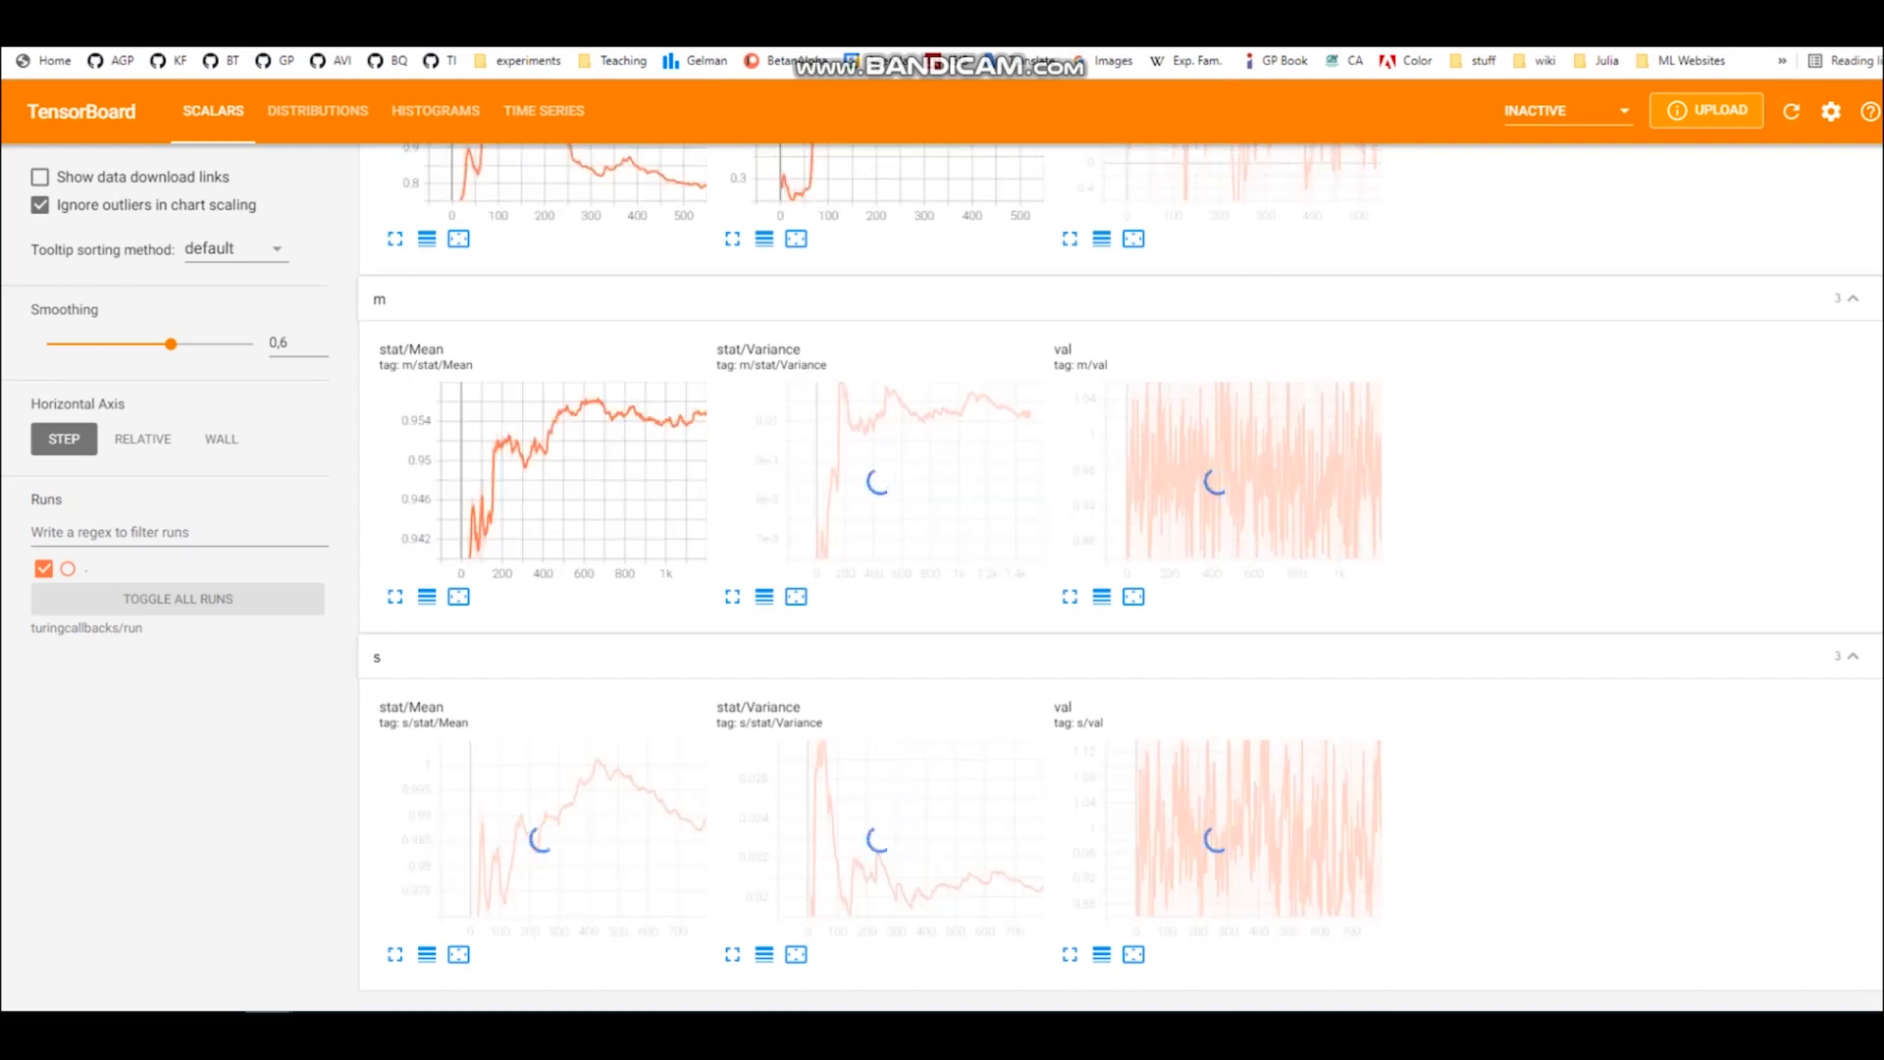
# Show the offset histograms of the m0, m and s statistics in TensorBoard's Histograms view
pyautogui.click(544, 110)
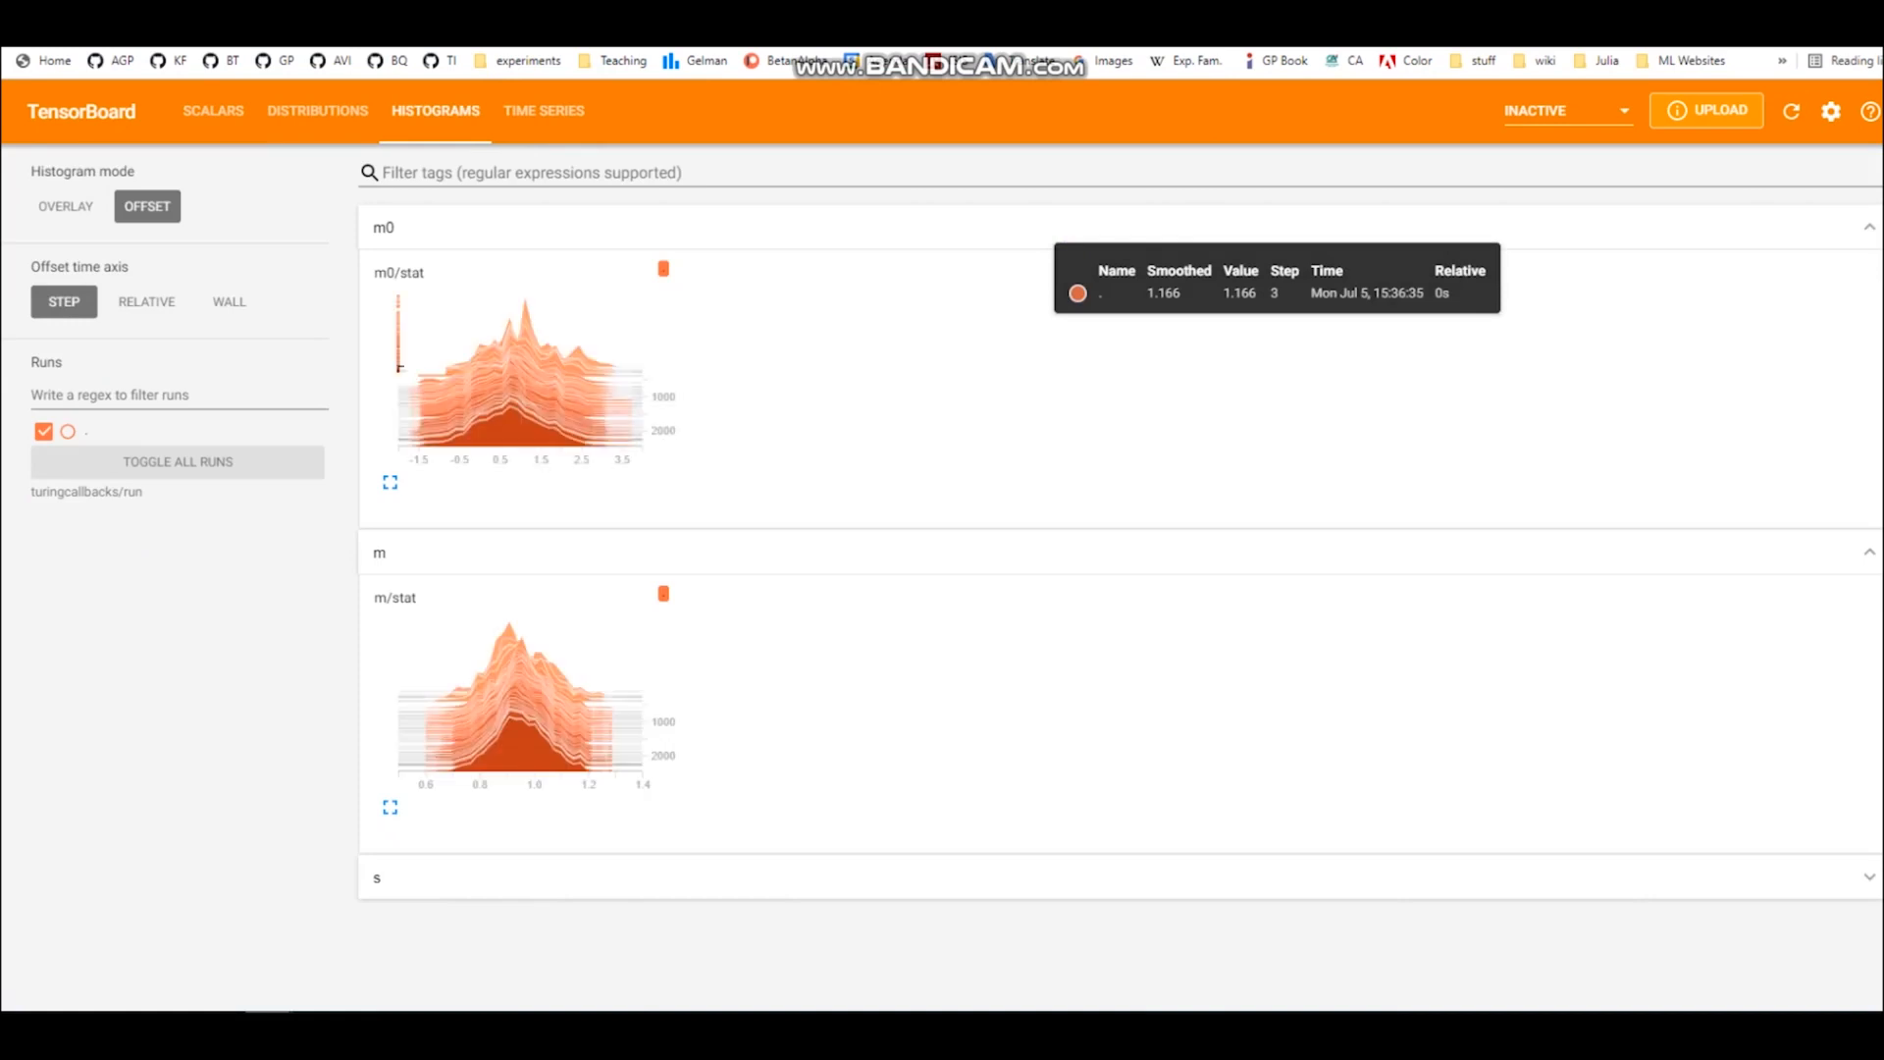
pyautogui.scroll(-3)
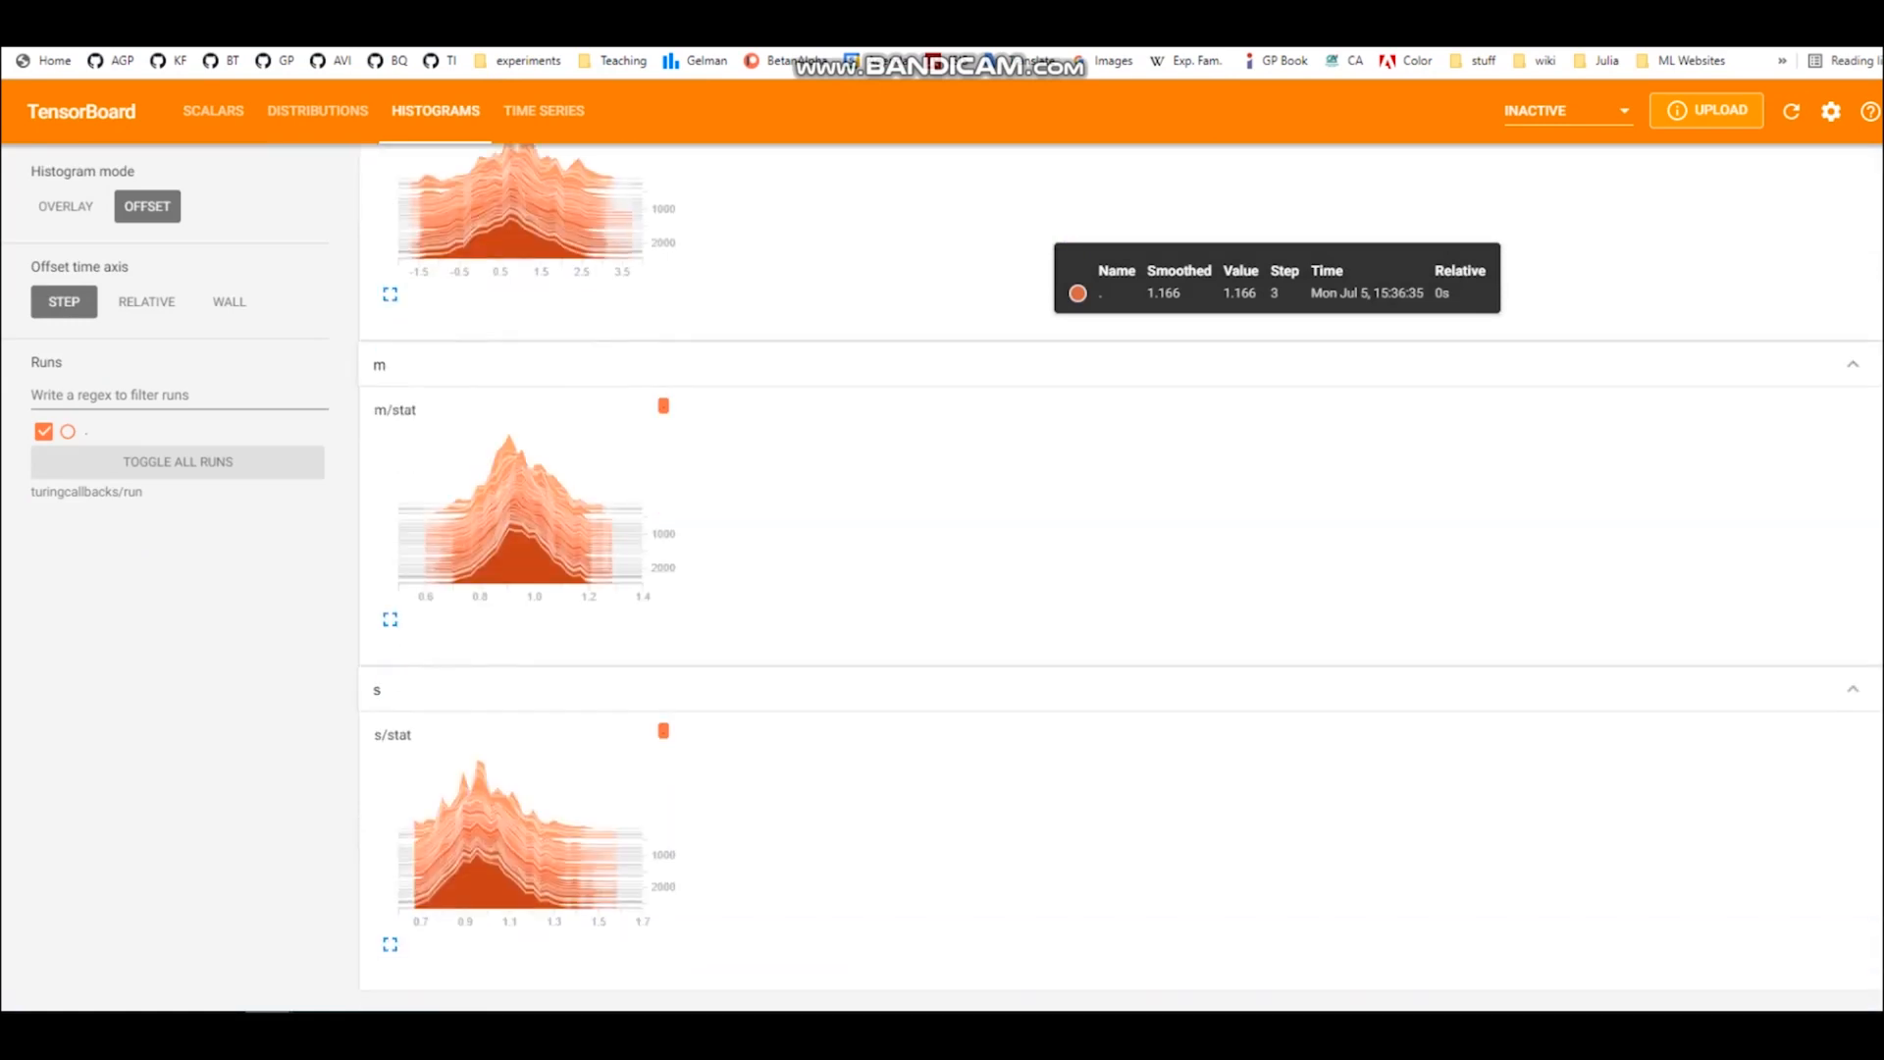